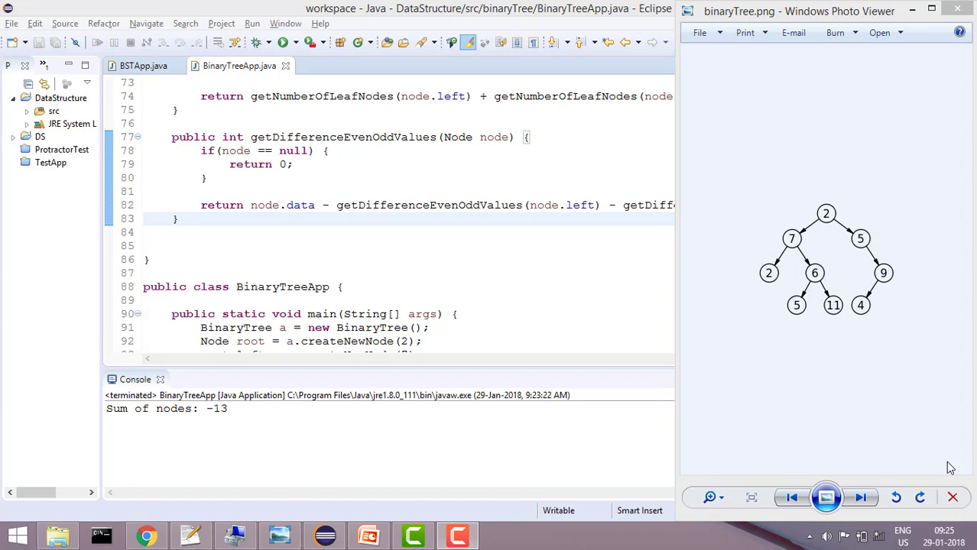
{"action": "mouse_move", "coordinate": [789, 276]}
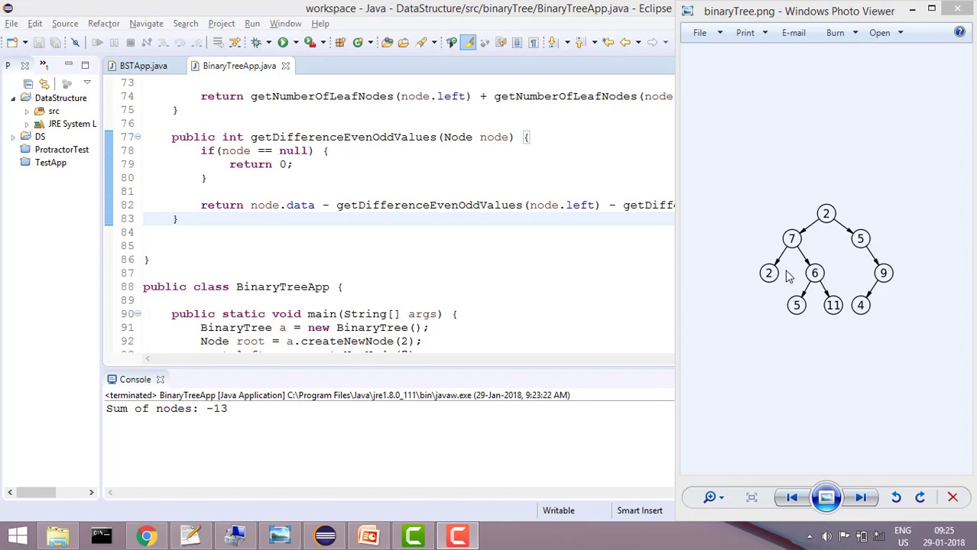
{"action": "mouse_move", "coordinate": [813, 232]}
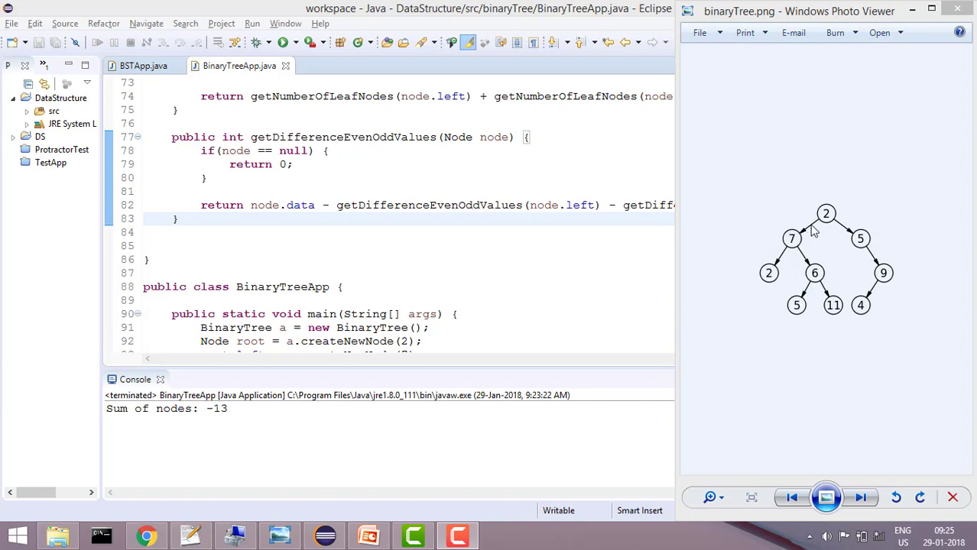
{"action": "mouse_move", "coordinate": [828, 222]}
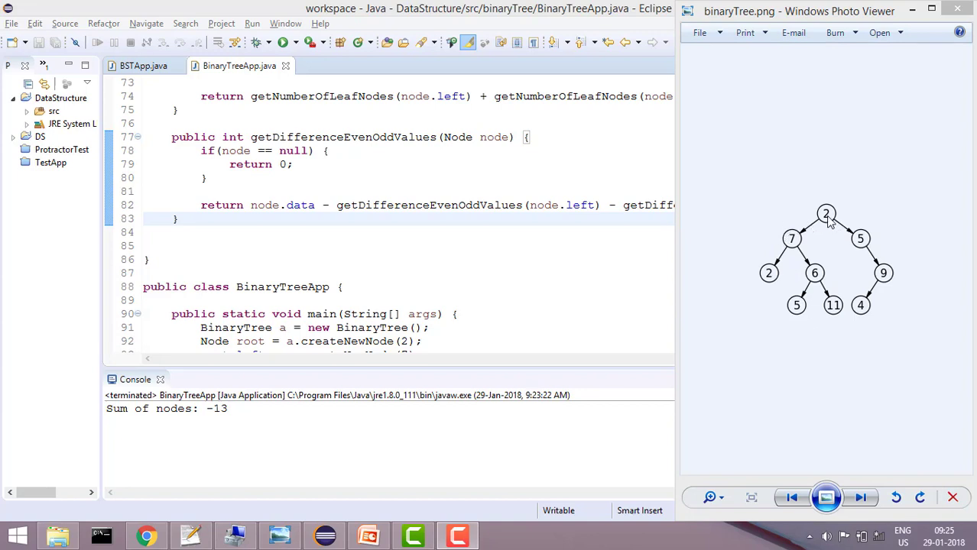
{"action": "mouse_move", "coordinate": [816, 232]}
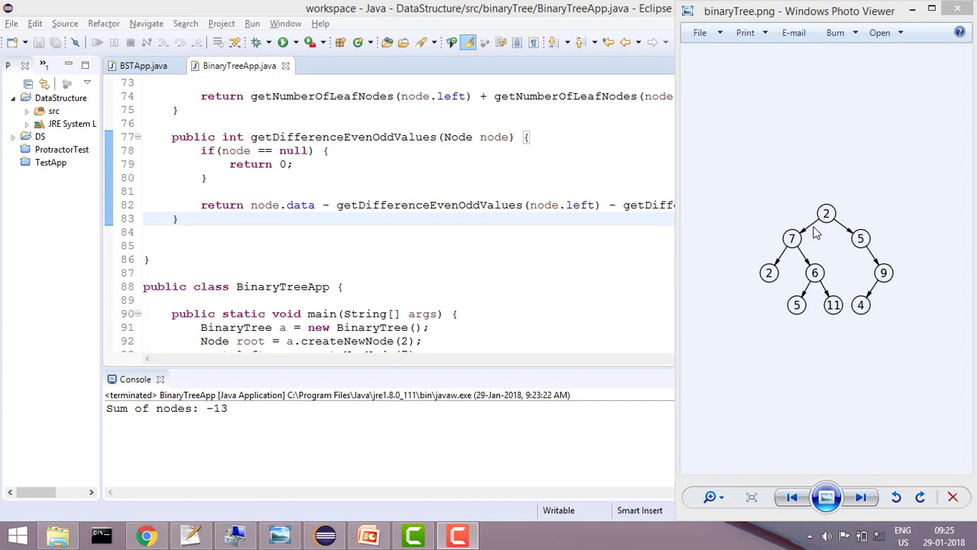
{"action": "mouse_move", "coordinate": [828, 223]}
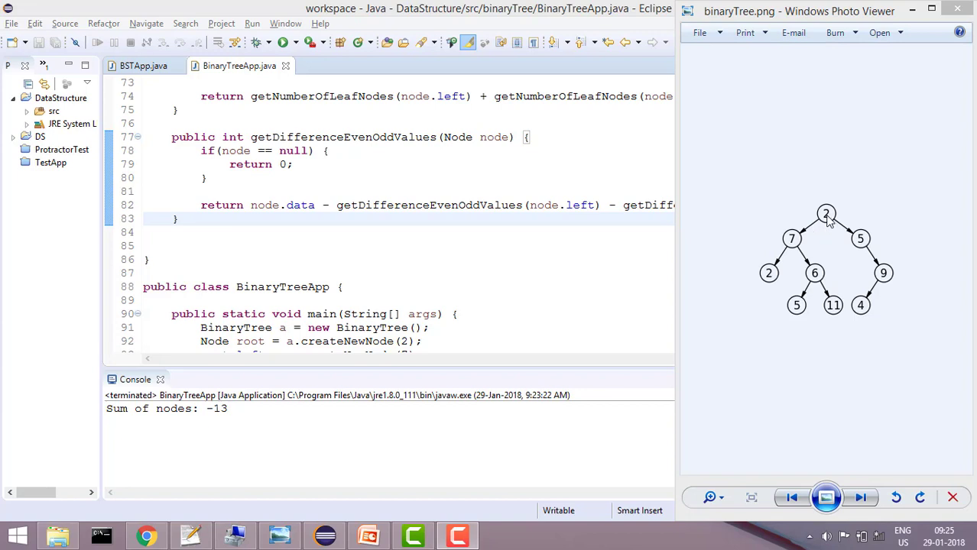
{"action": "mouse_move", "coordinate": [816, 222]}
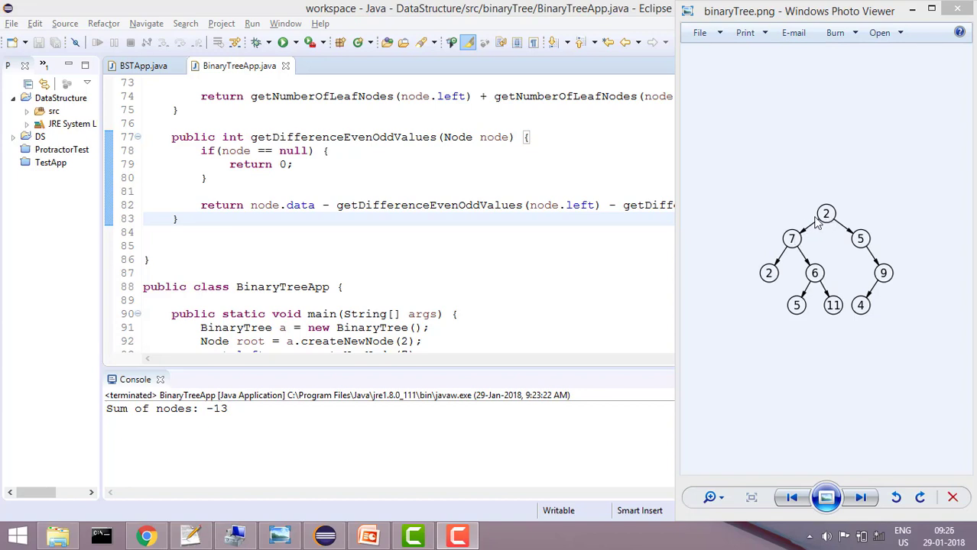
{"action": "mouse_move", "coordinate": [862, 241]}
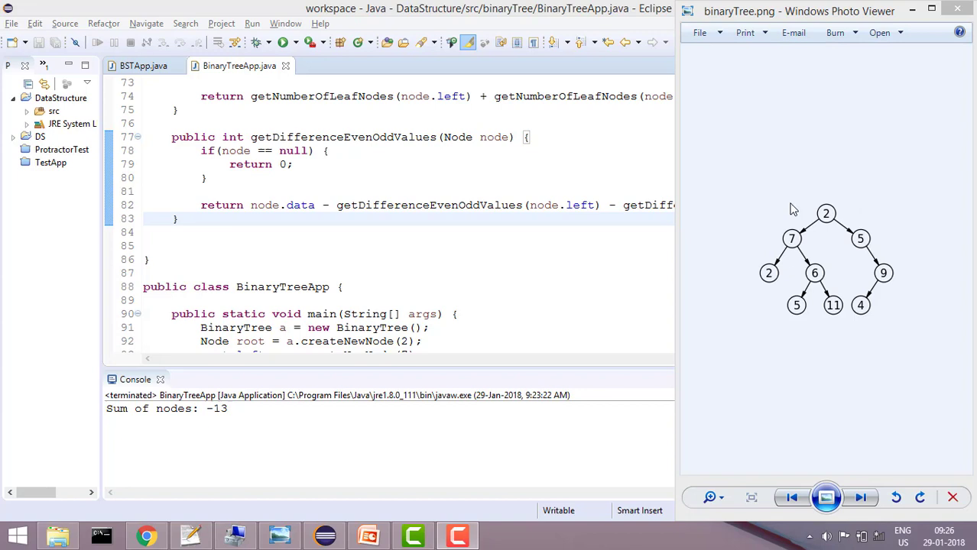
{"action": "mouse_move", "coordinate": [902, 205]}
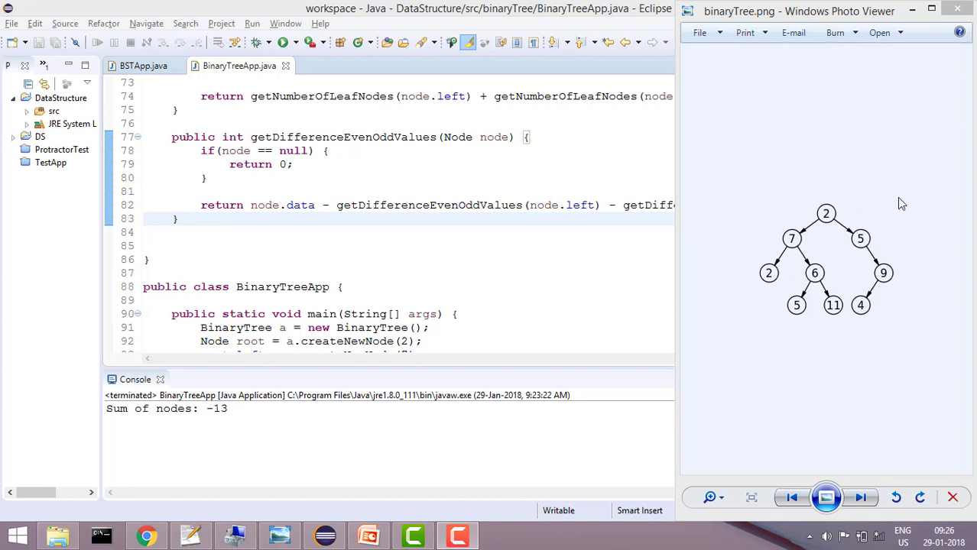
{"action": "mouse_move", "coordinate": [841, 217]}
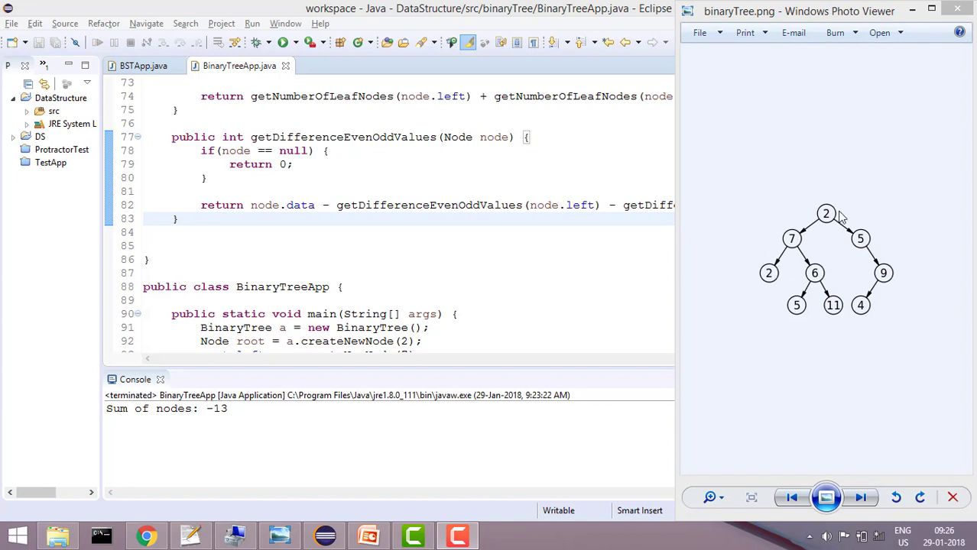
{"action": "mouse_move", "coordinate": [791, 240]}
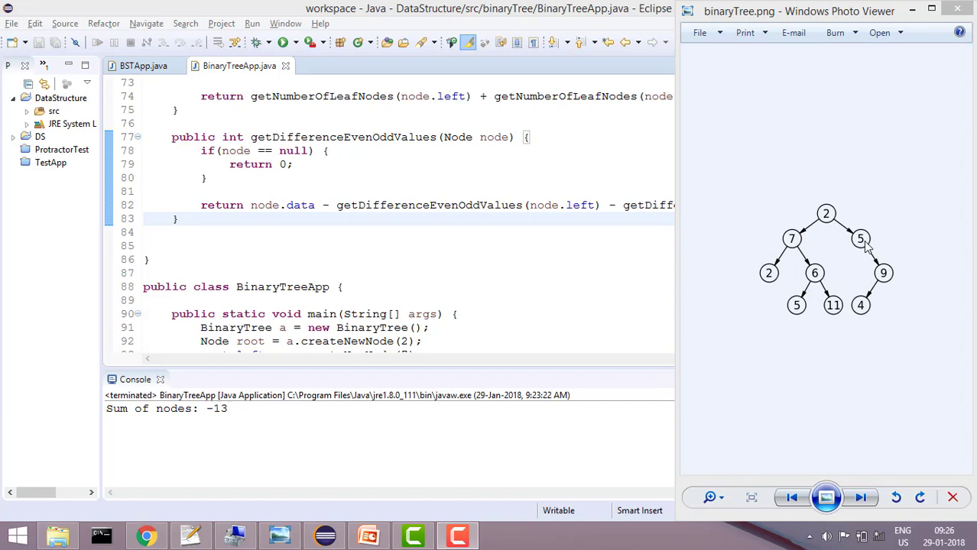
{"action": "mouse_move", "coordinate": [831, 230]}
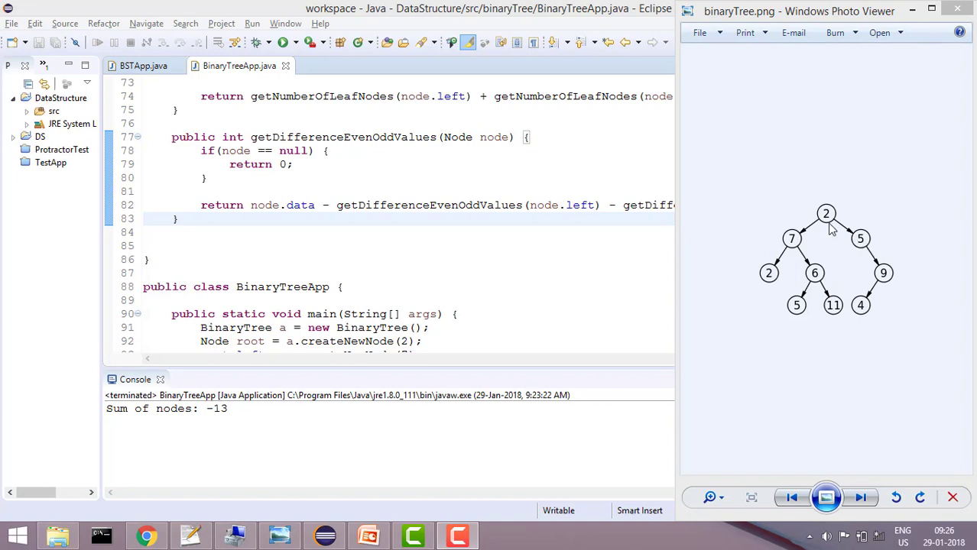
{"action": "mouse_move", "coordinate": [748, 236]}
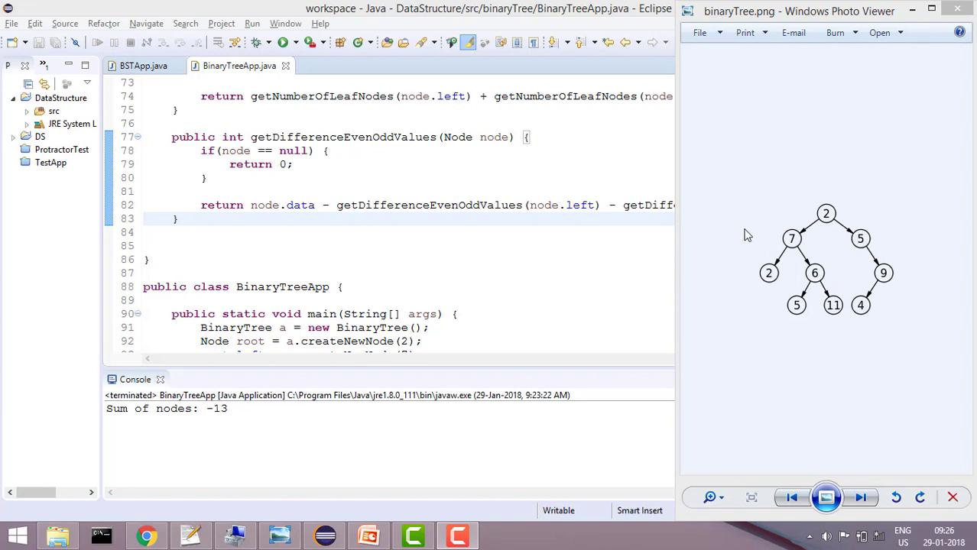
{"action": "mouse_move", "coordinate": [865, 248]}
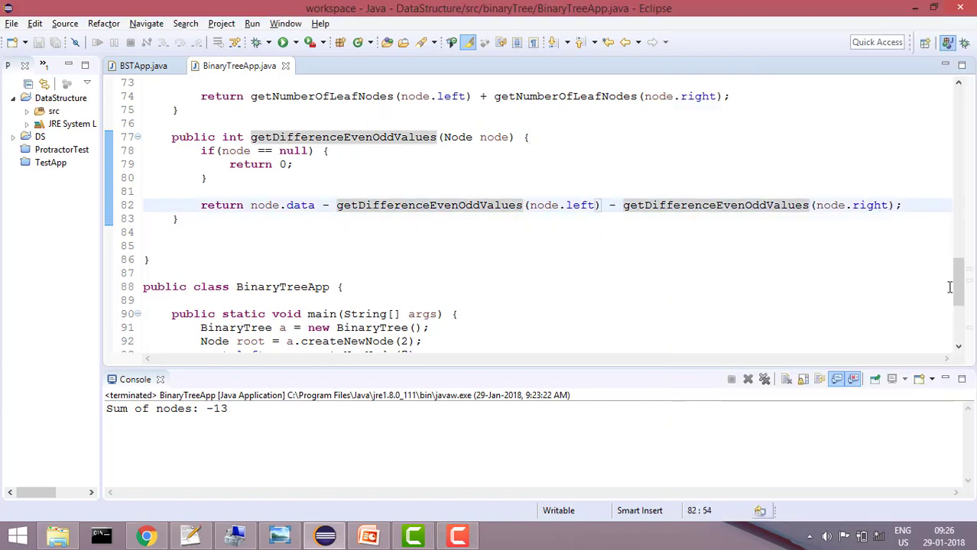
Scroll from getDifferenceEvenOddValues down to the main method's println using it on root
{"action": "scroll", "scroll_direction": "down", "scroll_amount": 3}
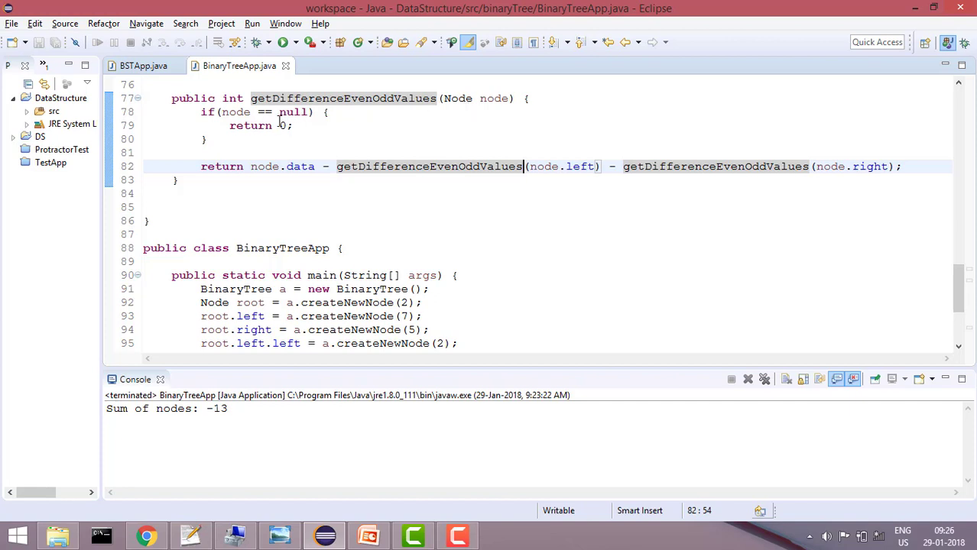
{"action": "mouse_move", "coordinate": [211, 184]}
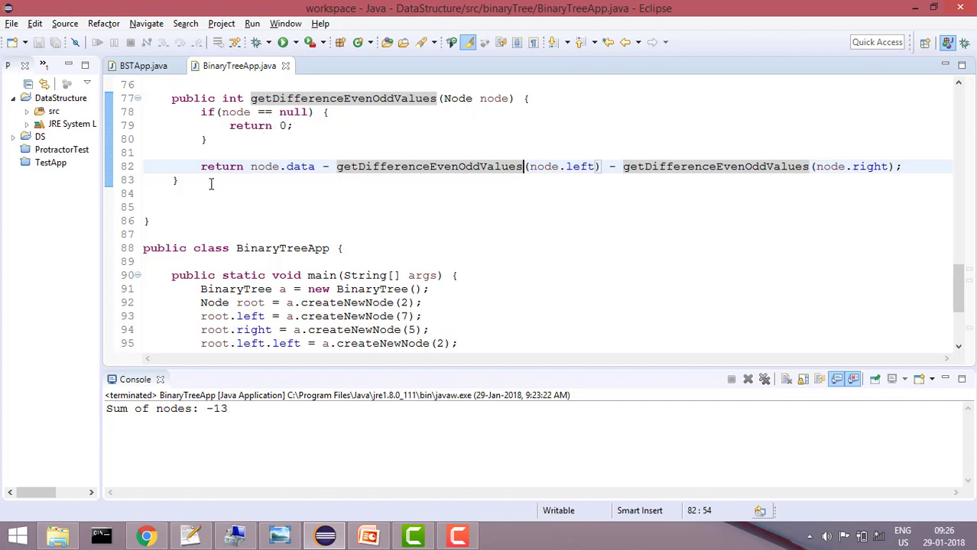
{"action": "mouse_move", "coordinate": [550, 176]}
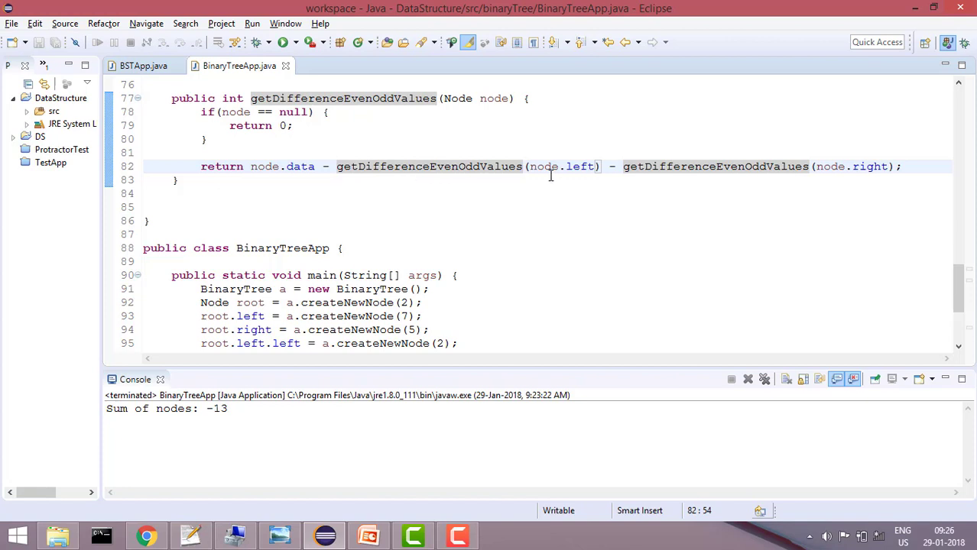
{"action": "mouse_move", "coordinate": [704, 167]}
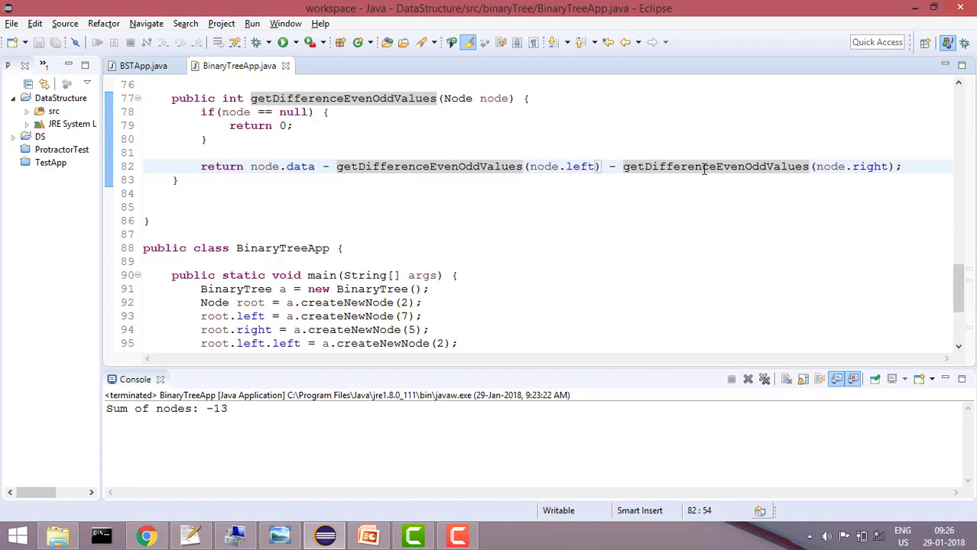
{"action": "mouse_move", "coordinate": [829, 167]}
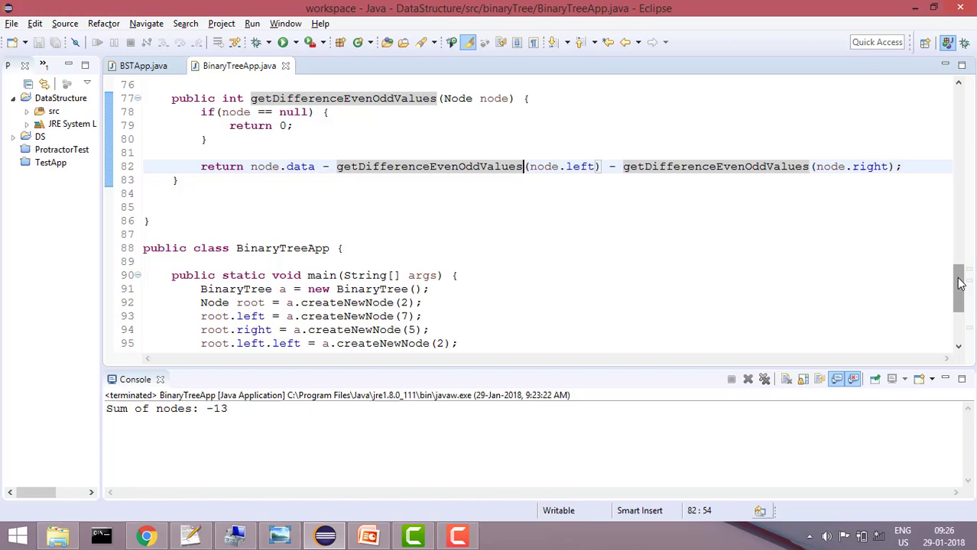
{"action": "scroll", "scroll_direction": "down", "scroll_amount": 3}
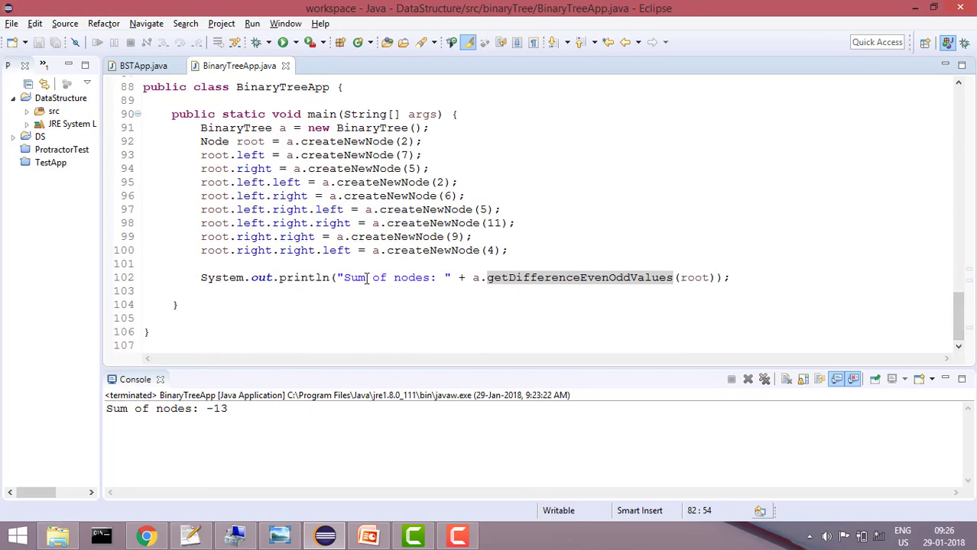
{"action": "mouse_move", "coordinate": [657, 286]}
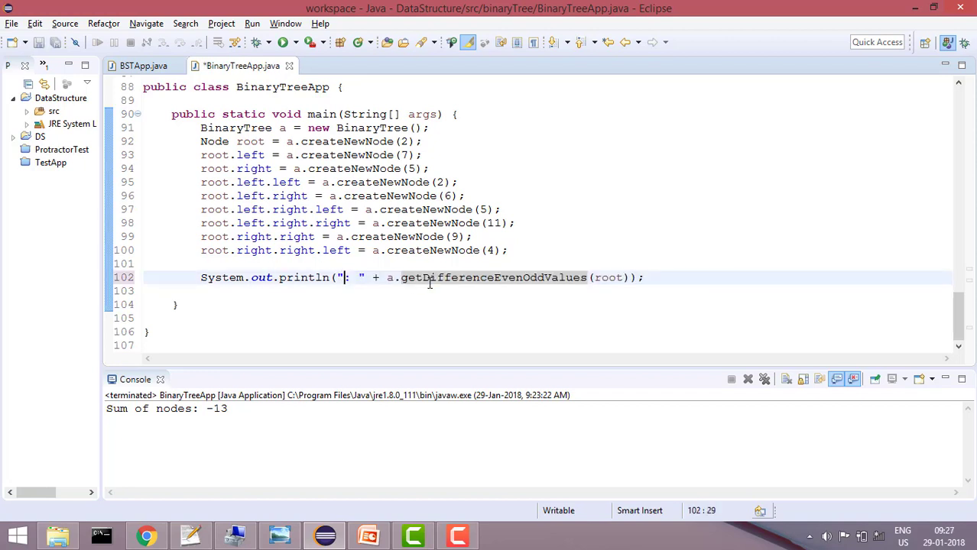
Replace the println label "Sum of nodes" with "Difference" on line 102
{"action": "type", "text": "Diffe"}
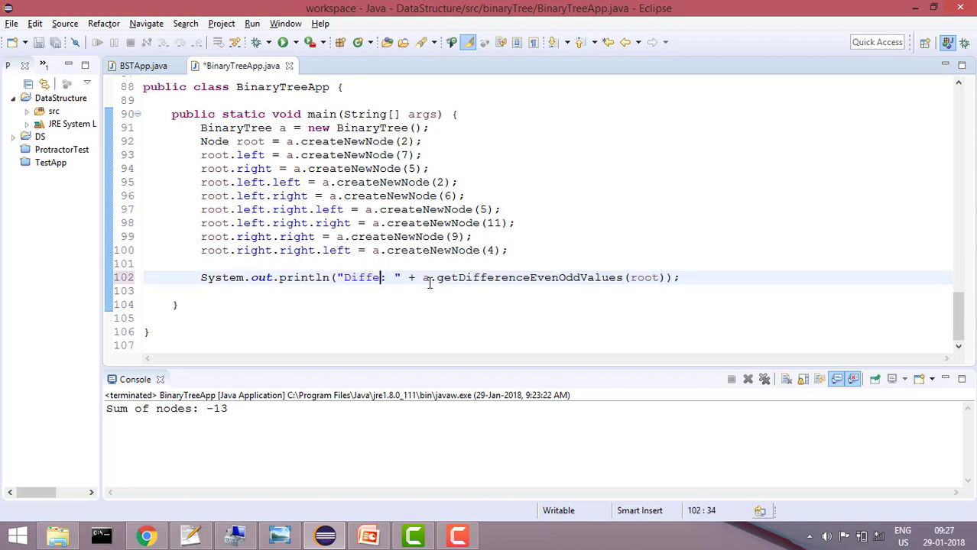
{"action": "type", "text": "rence"}
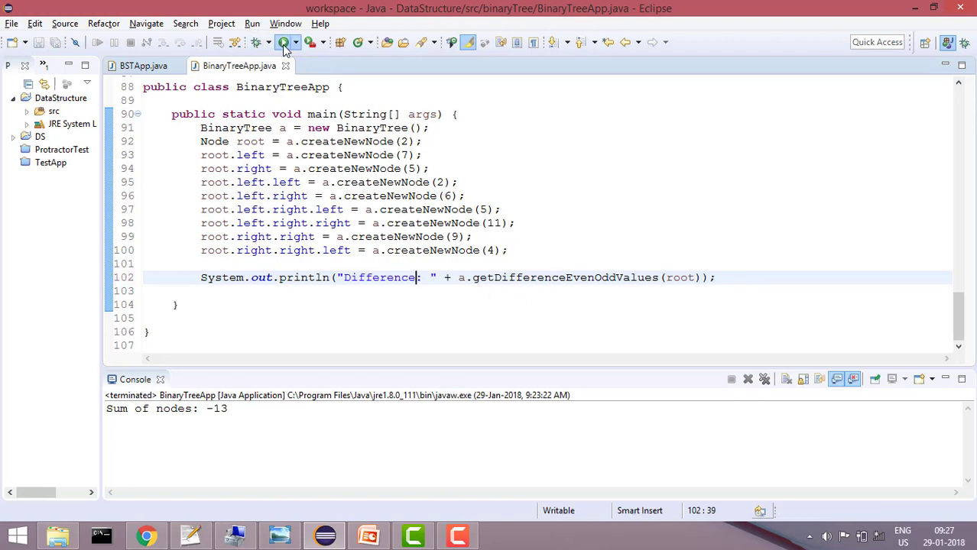
Run BinaryTreeApp so the console prints "Difference: -13"
{"action": "left_click", "coordinate": [285, 43]}
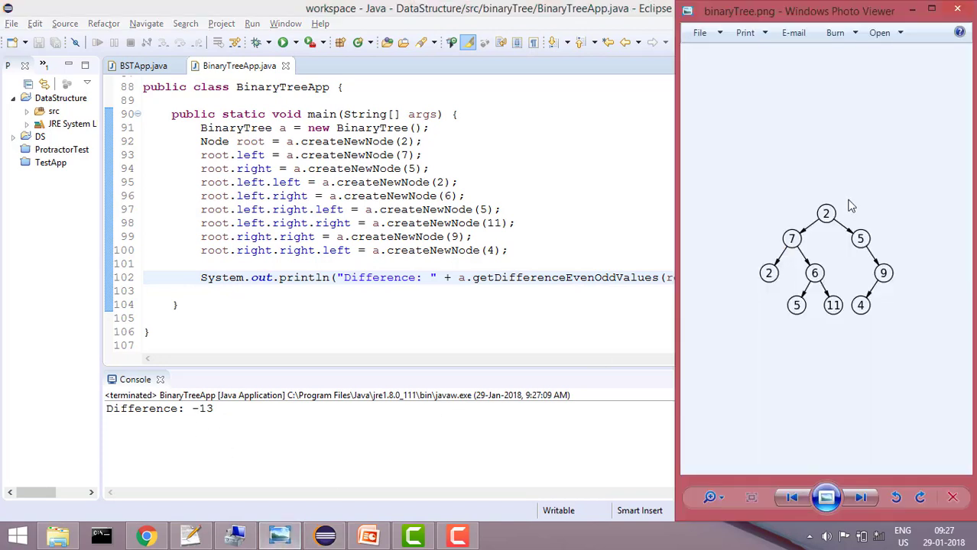
{"action": "mouse_move", "coordinate": [813, 229]}
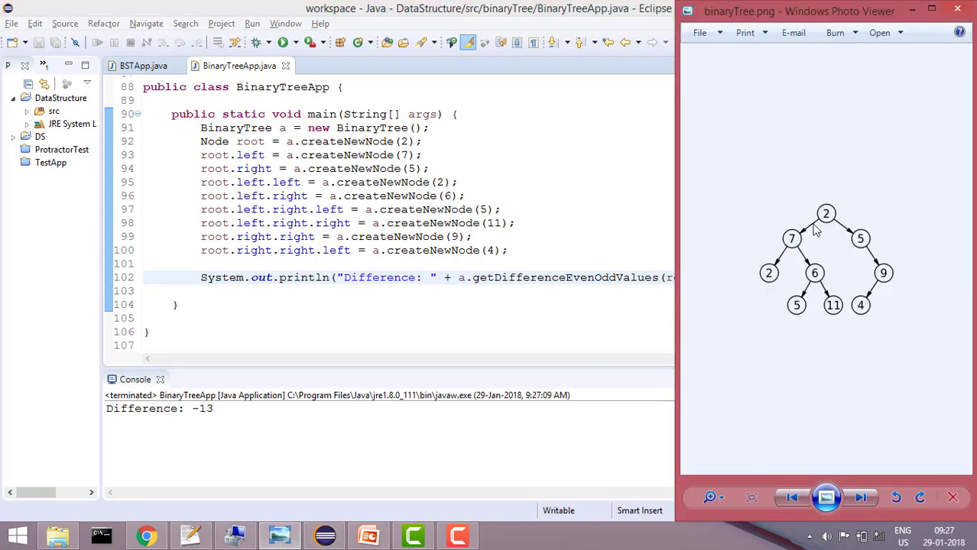
{"action": "mouse_move", "coordinate": [901, 284]}
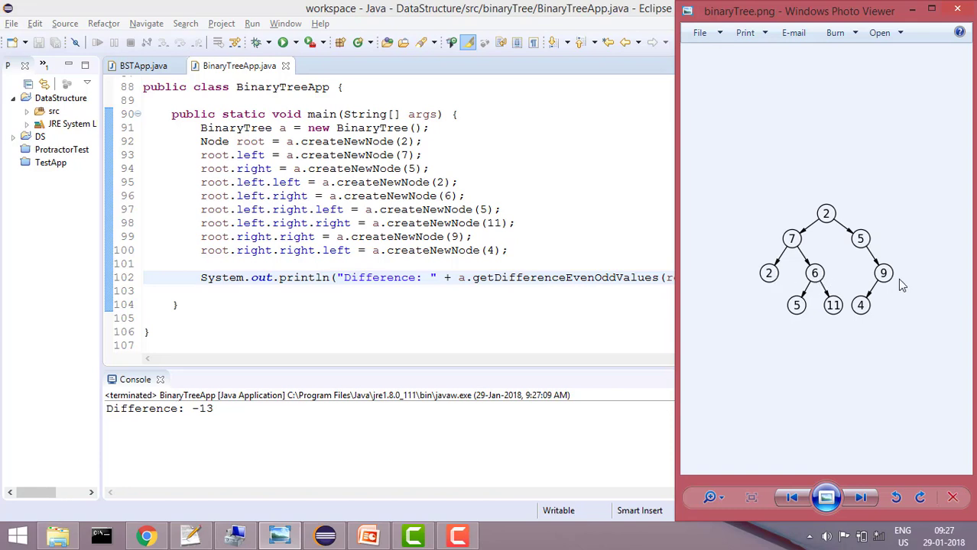
{"action": "mouse_move", "coordinate": [862, 248]}
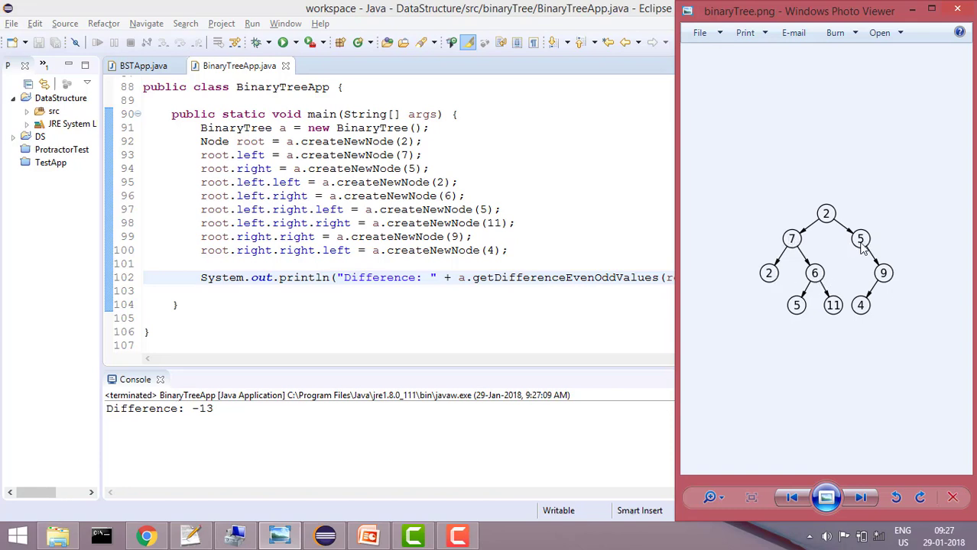
{"action": "mouse_move", "coordinate": [866, 319]}
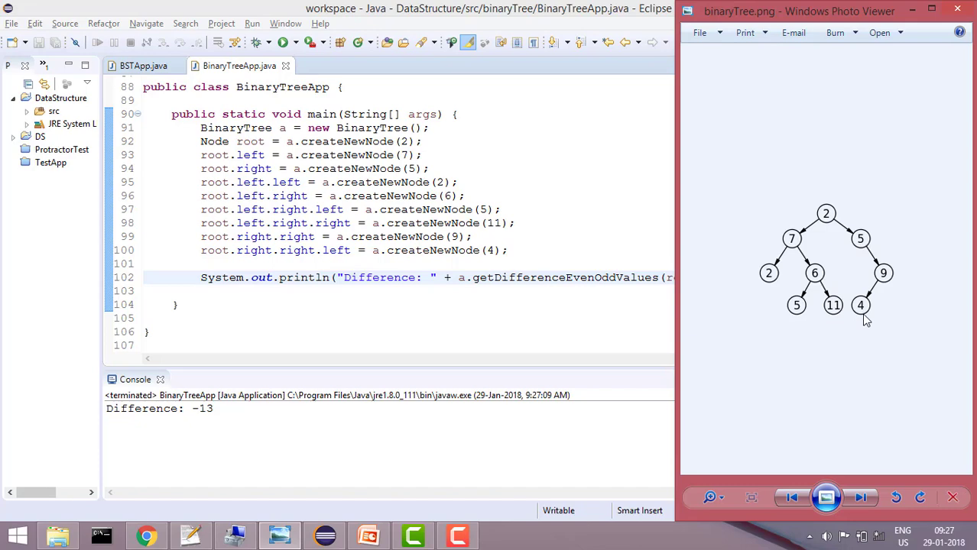
{"action": "mouse_move", "coordinate": [456, 437]}
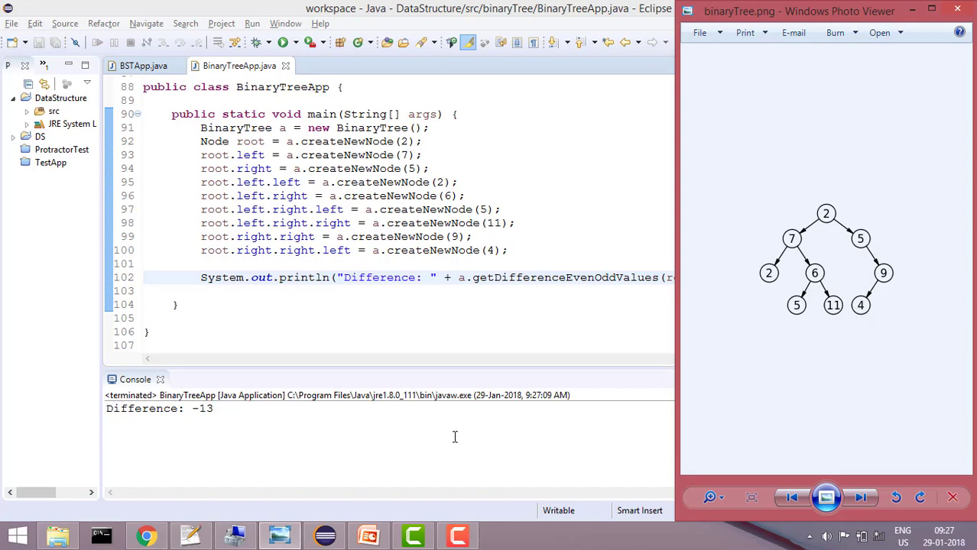